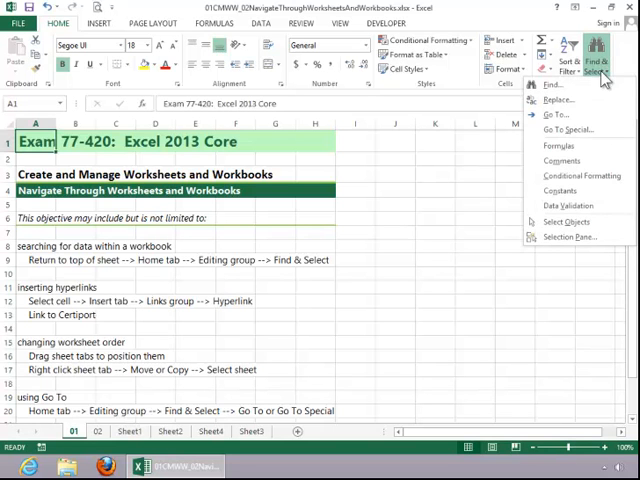
Search for 'select', stepping through matches A12, A17, A20 and back to A9, then close
left_click(557, 84)
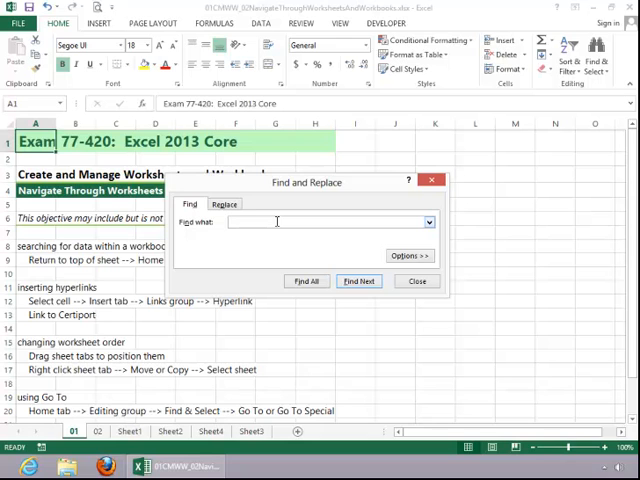
type("4")
type("select")
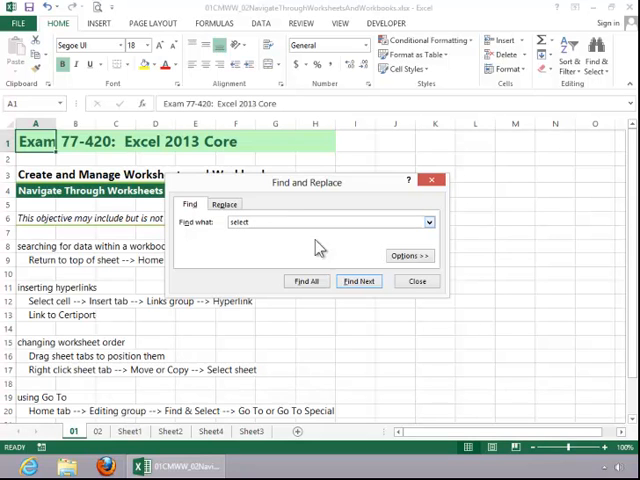
left_click(359, 281)
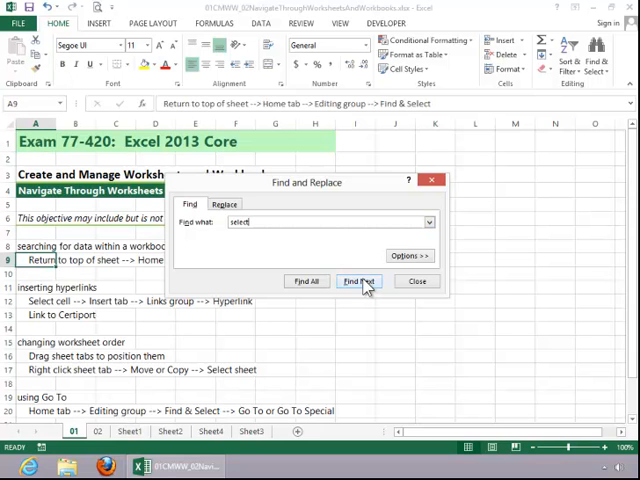
left_click(357, 281)
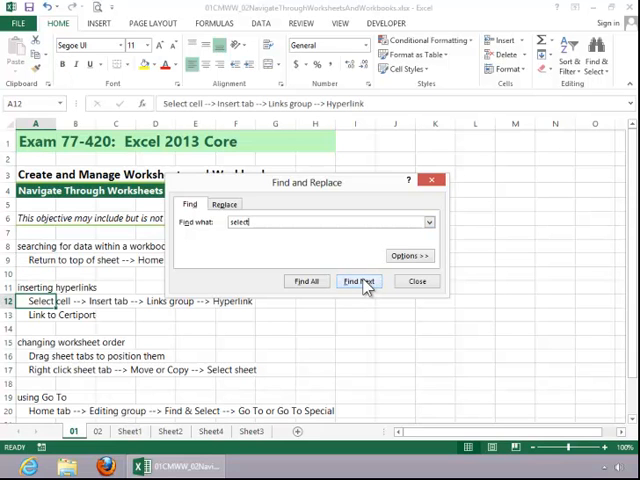
left_click(358, 281)
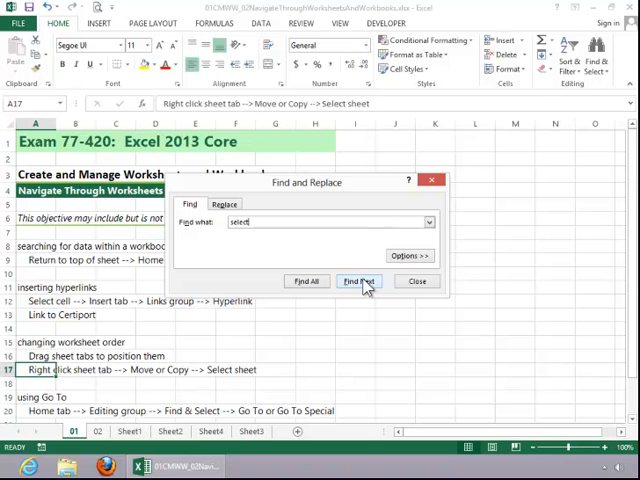
left_click(359, 281)
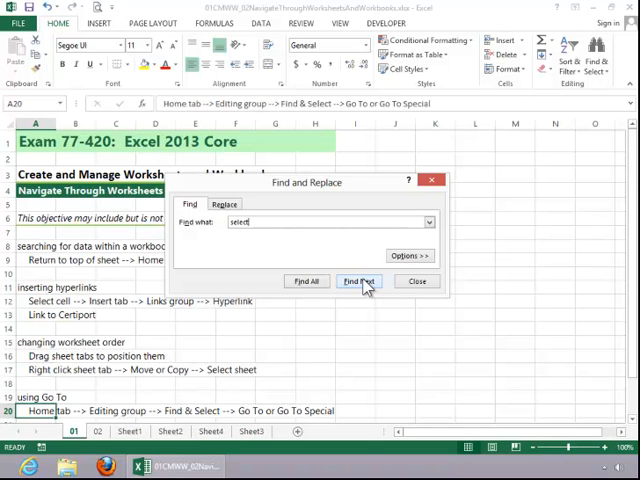
left_click(359, 281)
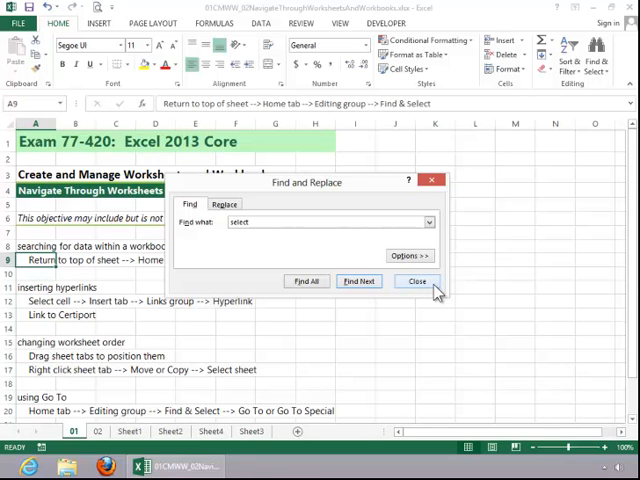
left_click(415, 281)
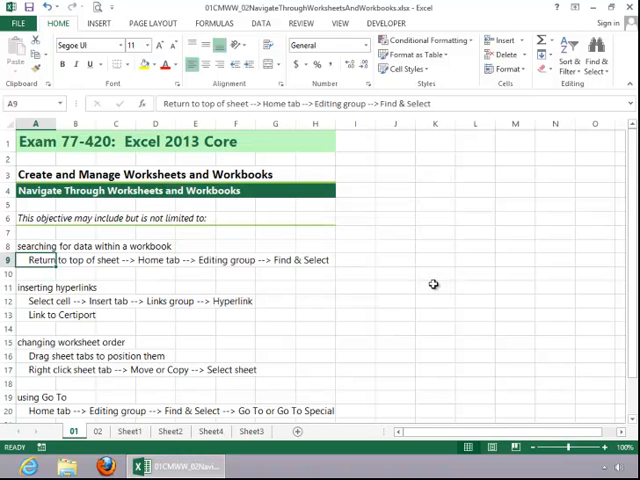
mouse_move(48, 315)
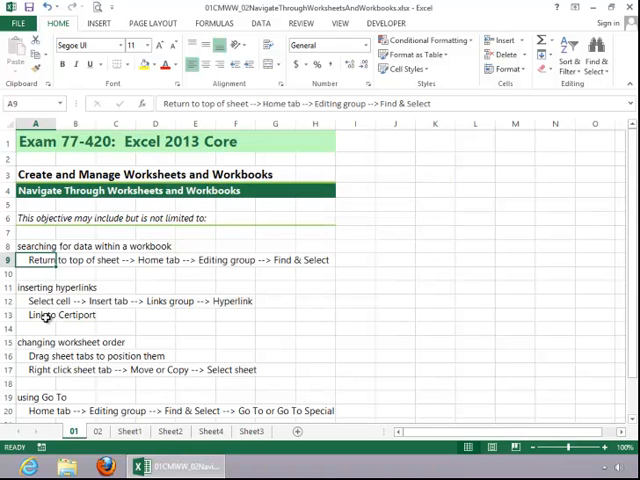
left_click(37, 314)
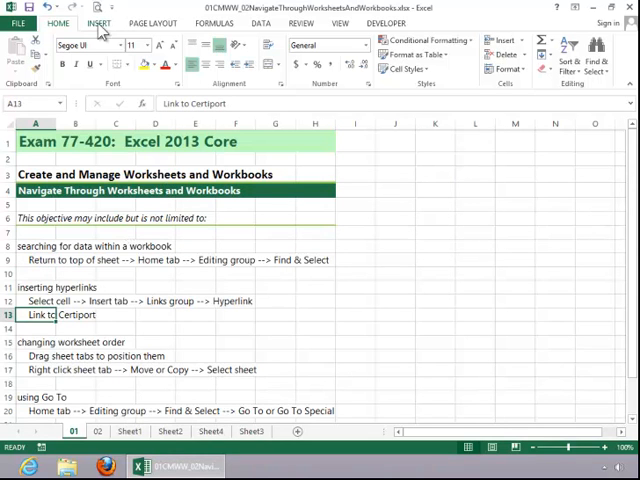
left_click(98, 23)
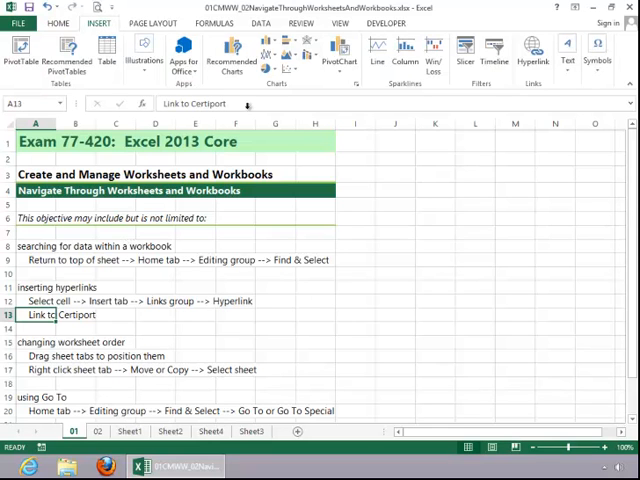
mouse_move(533, 55)
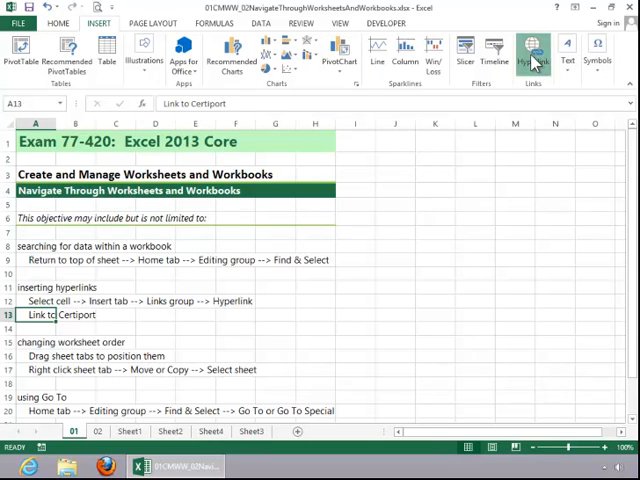
left_click(533, 50)
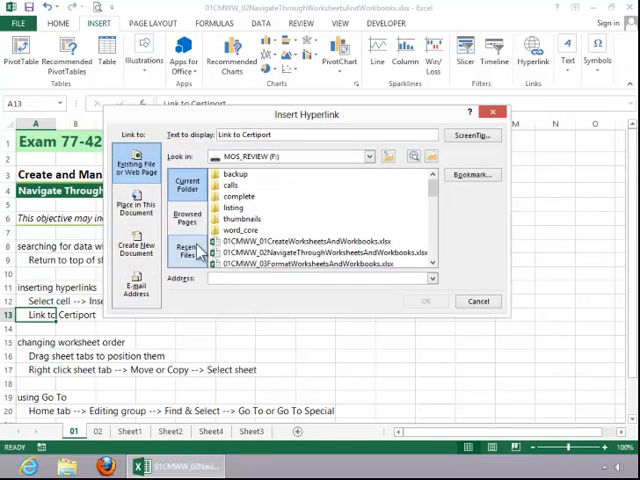
type("ww")
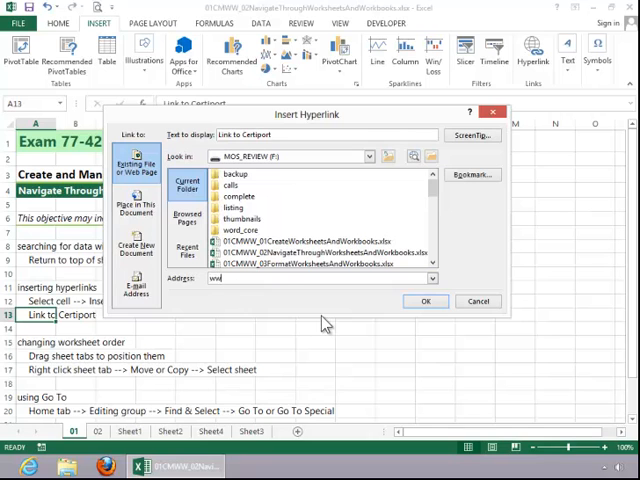
type("http://www.certiport.com")
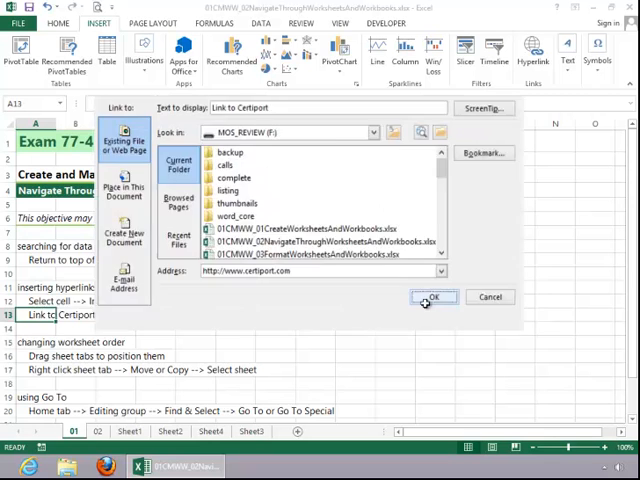
left_click(431, 296)
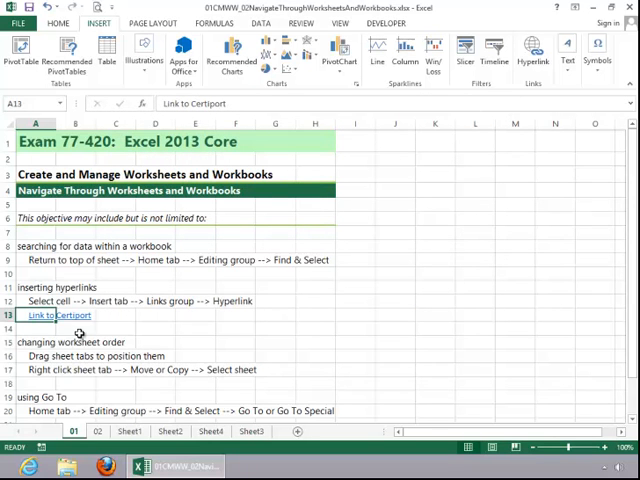
mouse_move(55, 315)
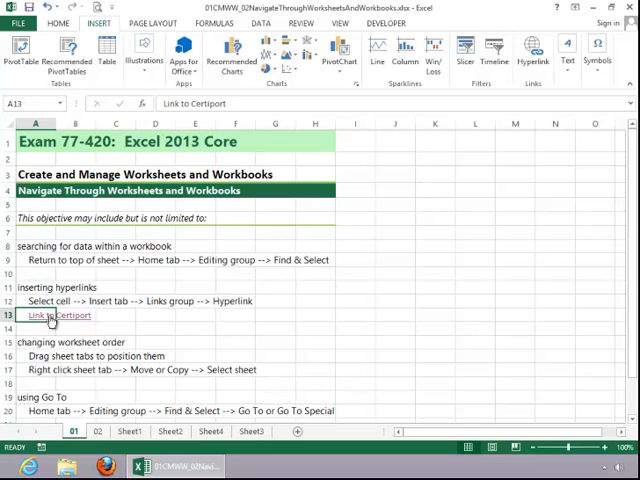
left_click(42, 315)
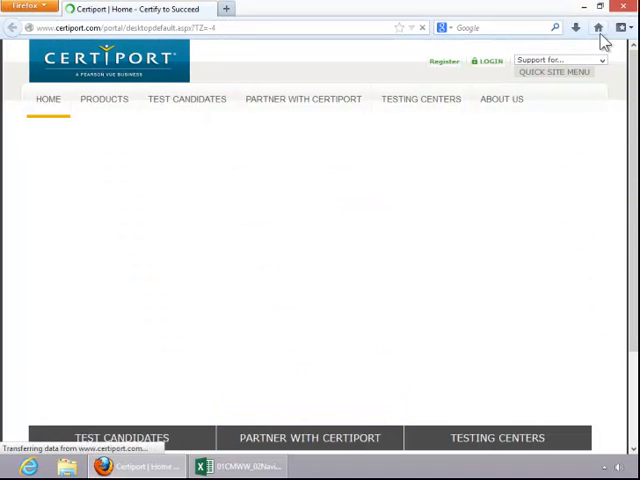
Close the Firefox window showing the Certiport home page
left_click(199, 466)
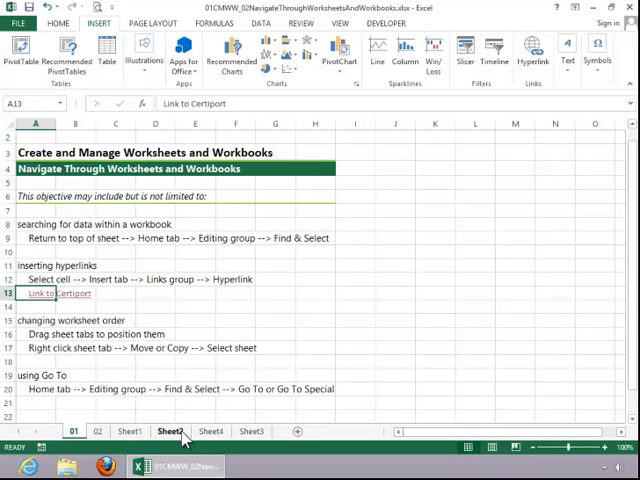
Drag the Sheet2 tab to a new position among the sheet tabs
left_click(130, 431)
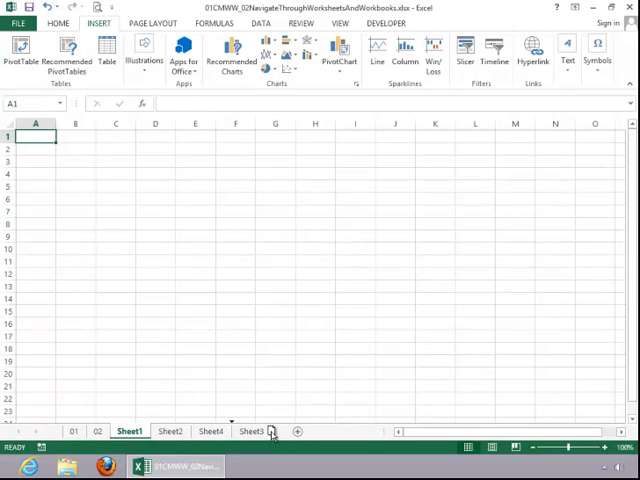
left_click_drag(130, 431, 250, 431)
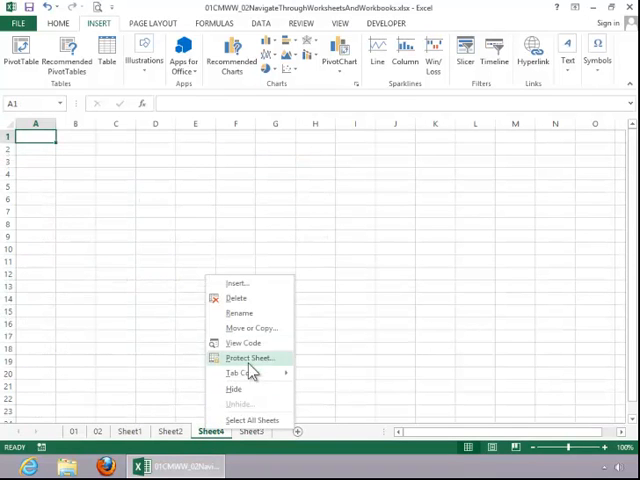
Move Sheet4 to the end of the workbook with Move or Copy
left_click(250, 328)
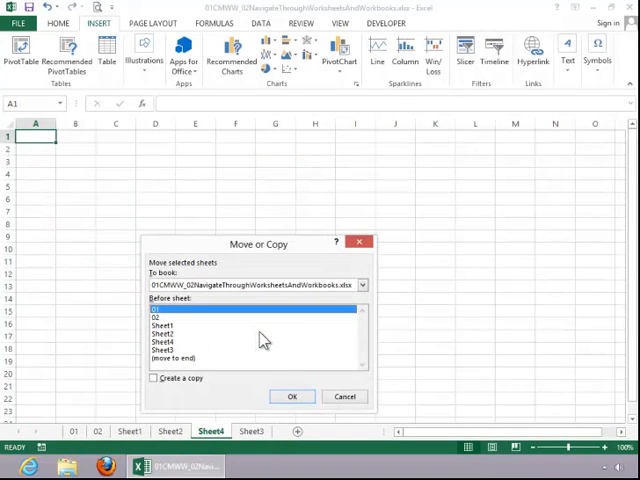
mouse_move(177, 370)
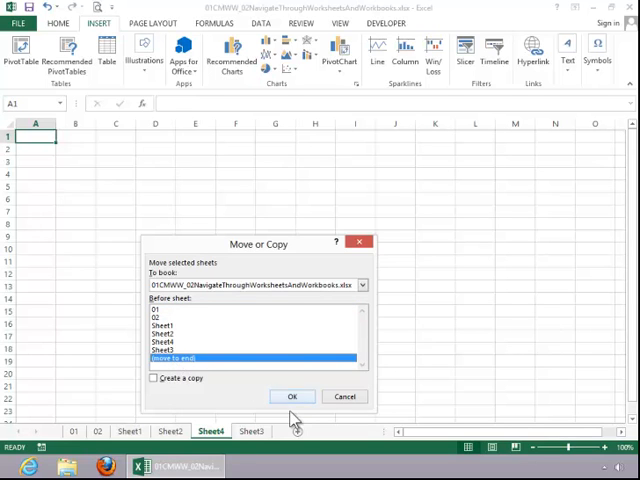
left_click(292, 396)
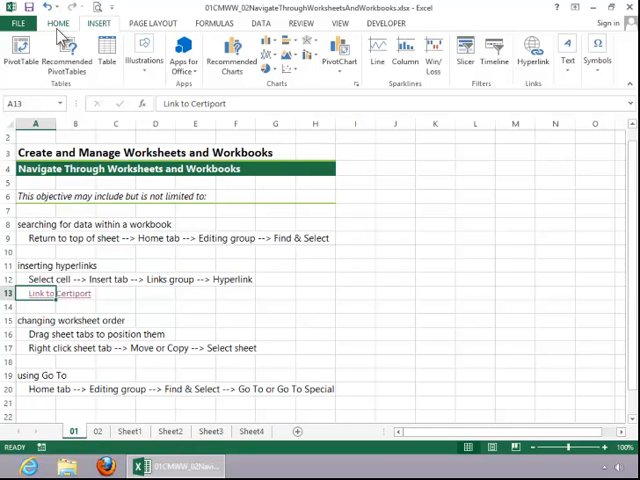
Use Find & Select > Go To with reference L1 to reach cell L1
left_click(58, 23)
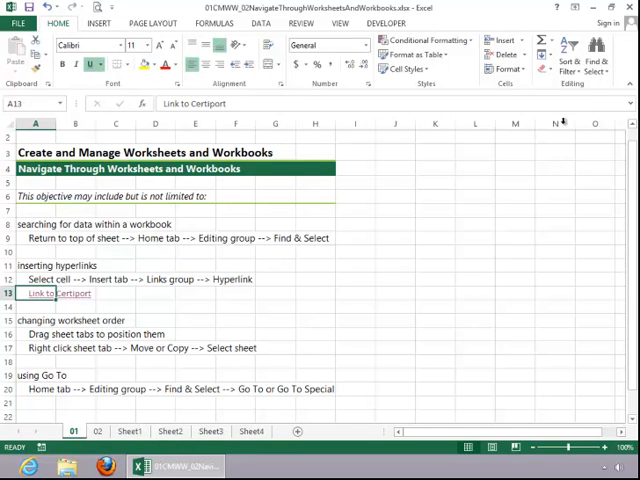
left_click(596, 66)
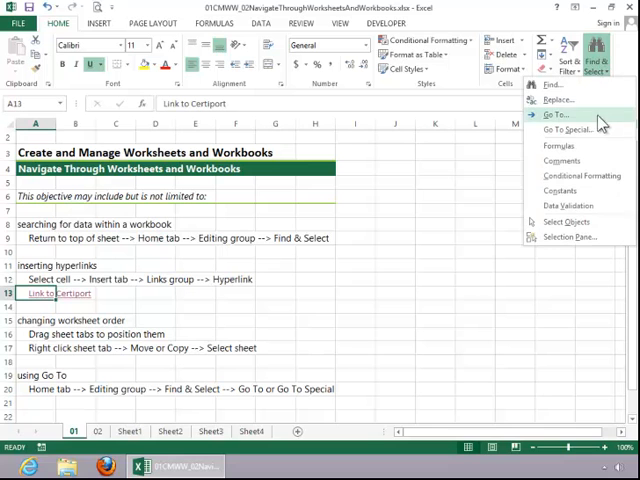
left_click(558, 114)
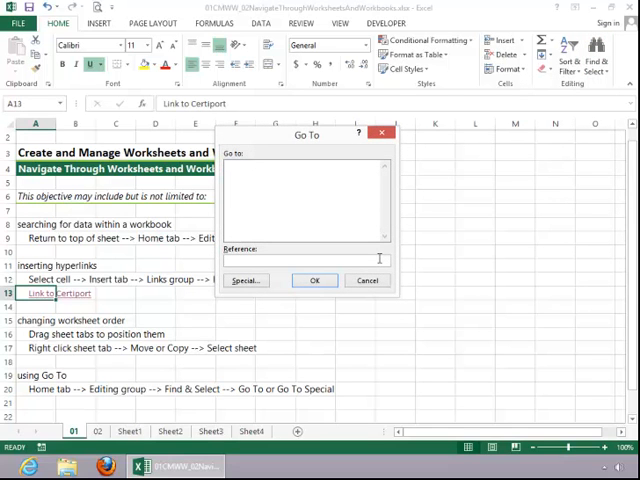
type("L1")
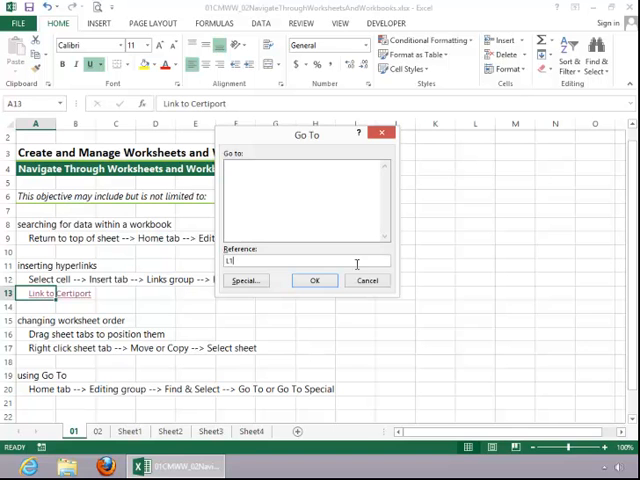
left_click(314, 280)
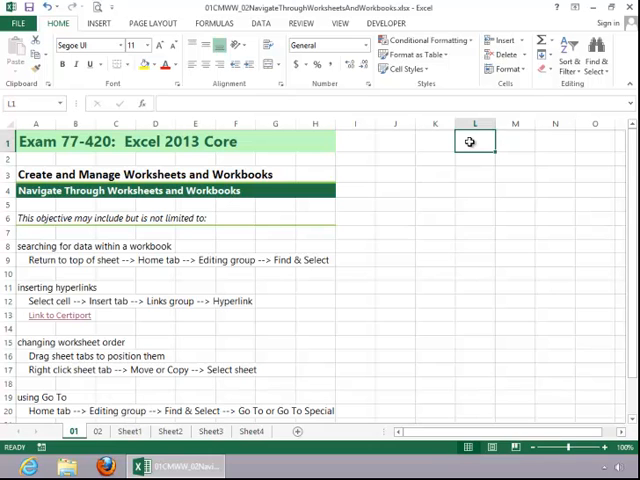
Use Go To Special with the Last cell option to reach H24
left_click(597, 50)
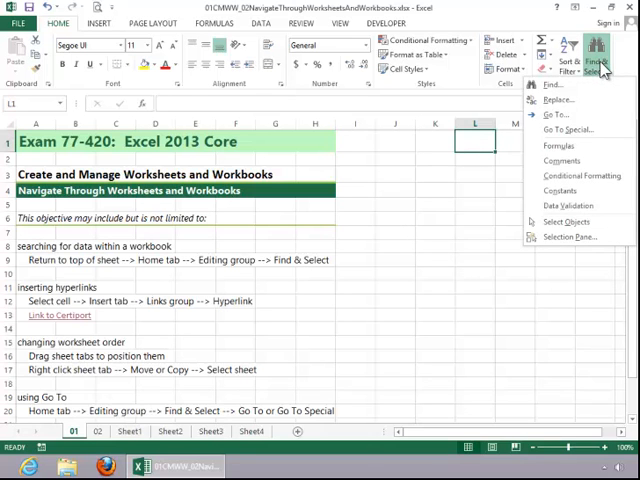
mouse_move(568, 130)
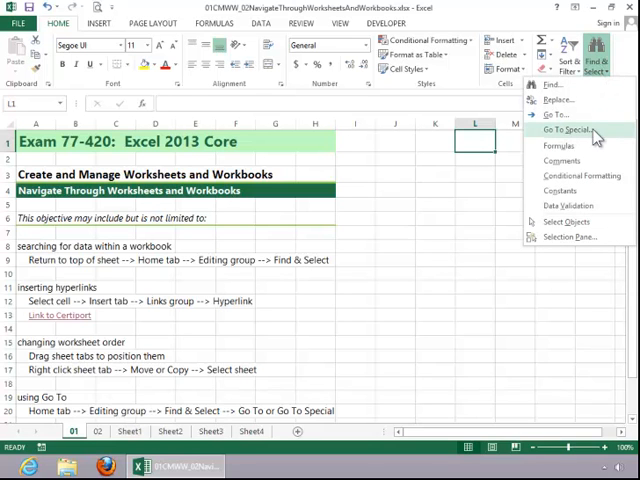
left_click(568, 130)
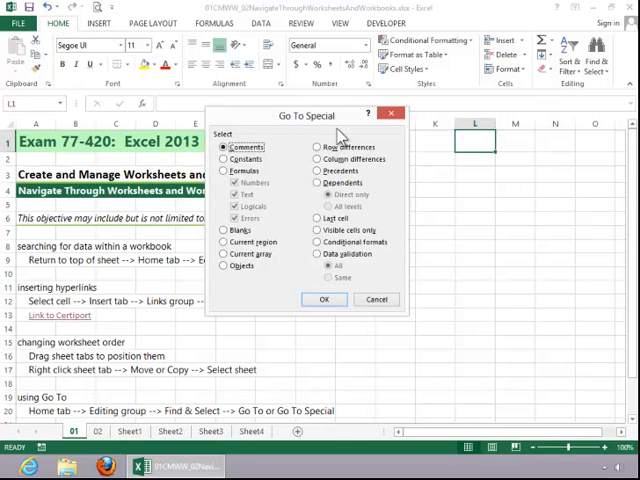
left_click(322, 218)
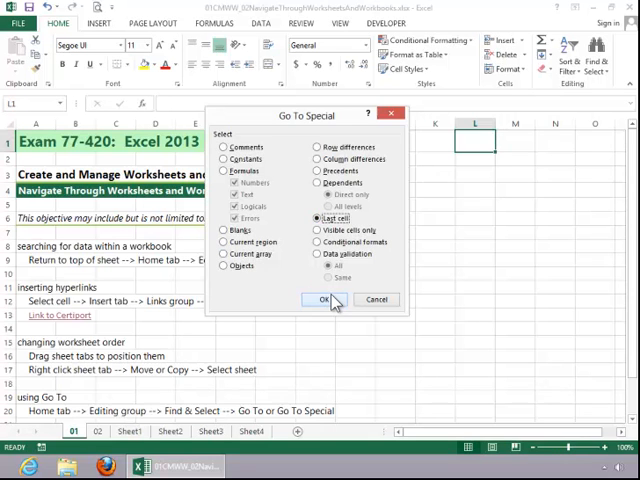
left_click(323, 299)
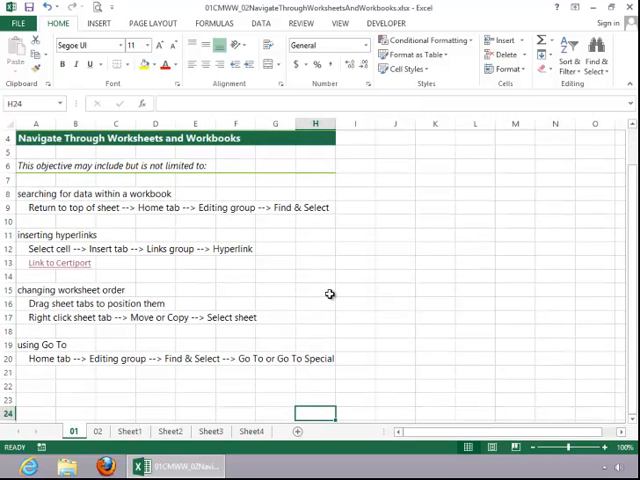
mouse_move(268, 301)
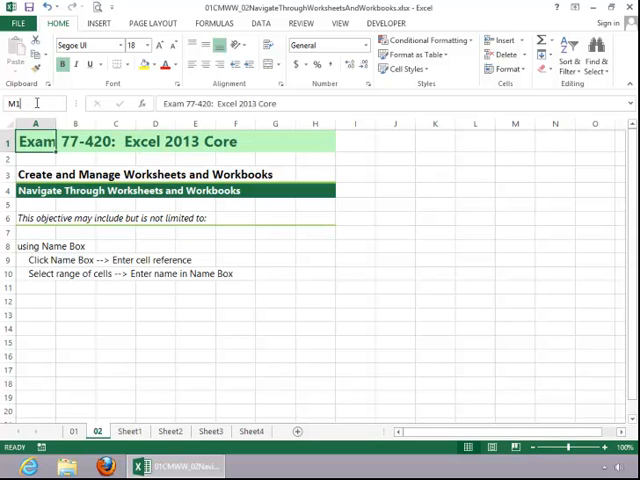
Enter M1 in the Name Box to jump there, then select cell A8
left_click(515, 151)
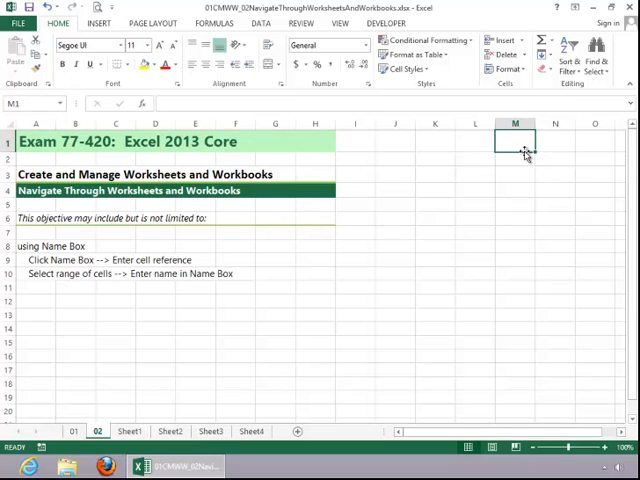
mouse_move(486, 200)
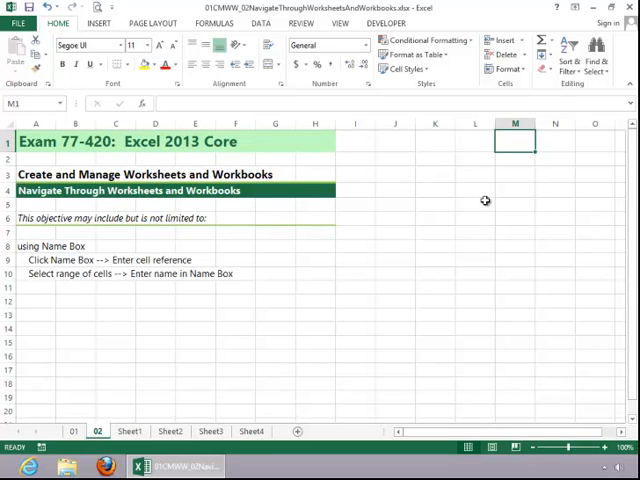
mouse_move(36, 246)
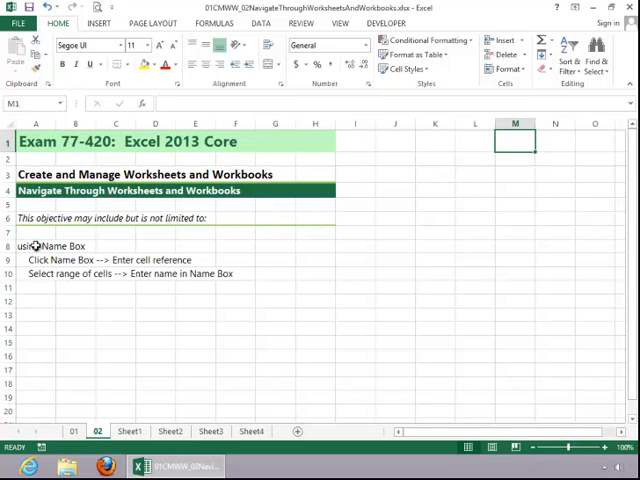
left_click(35, 246)
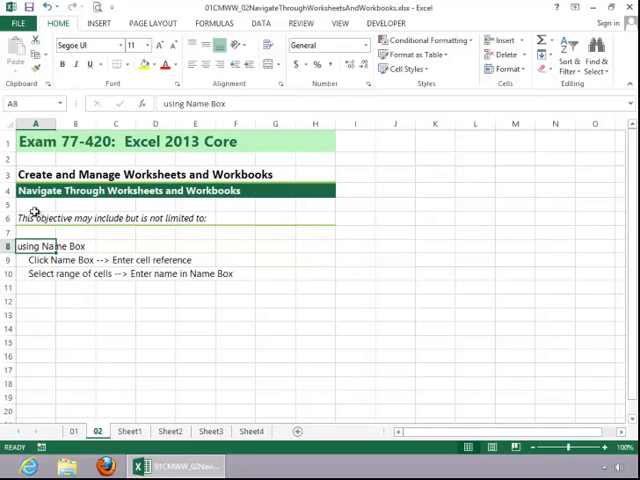